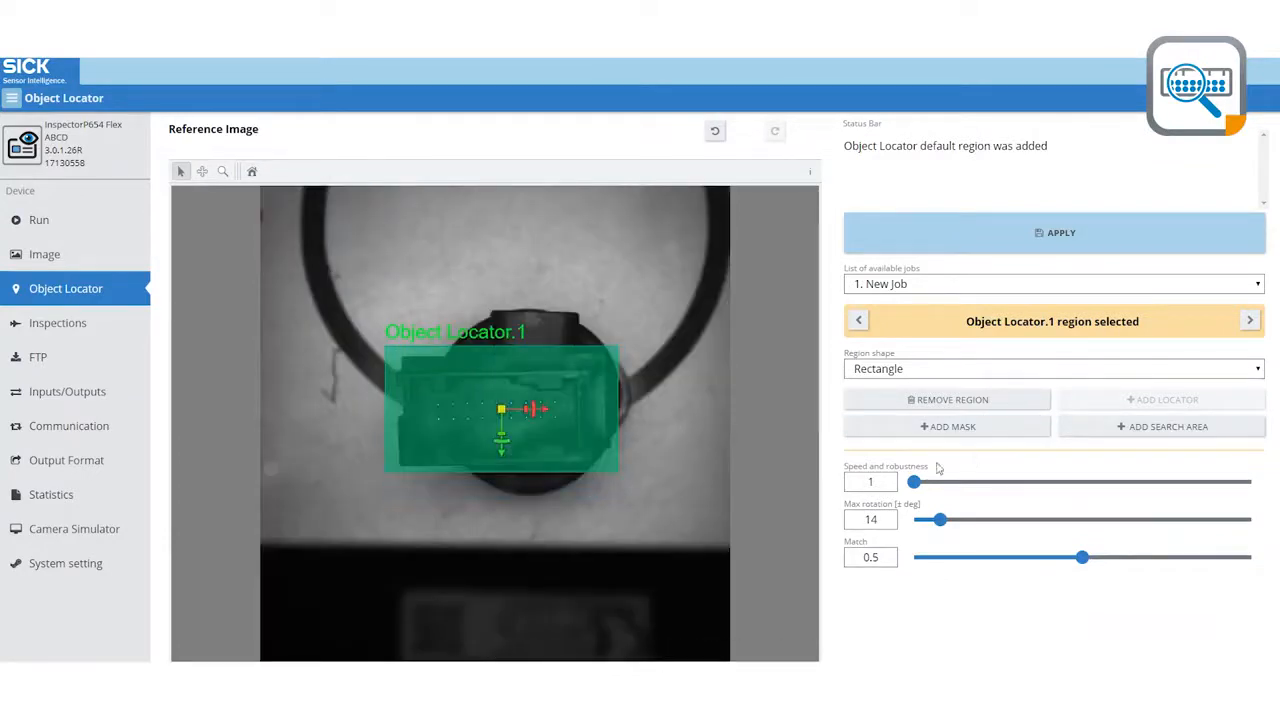
- Fit the object locator rectangle around the connector with speed 1, max rotation 14, match 0.5
{"action": "left_click_drag", "start_coordinate": [912, 480], "coordinate": [1048, 480]}
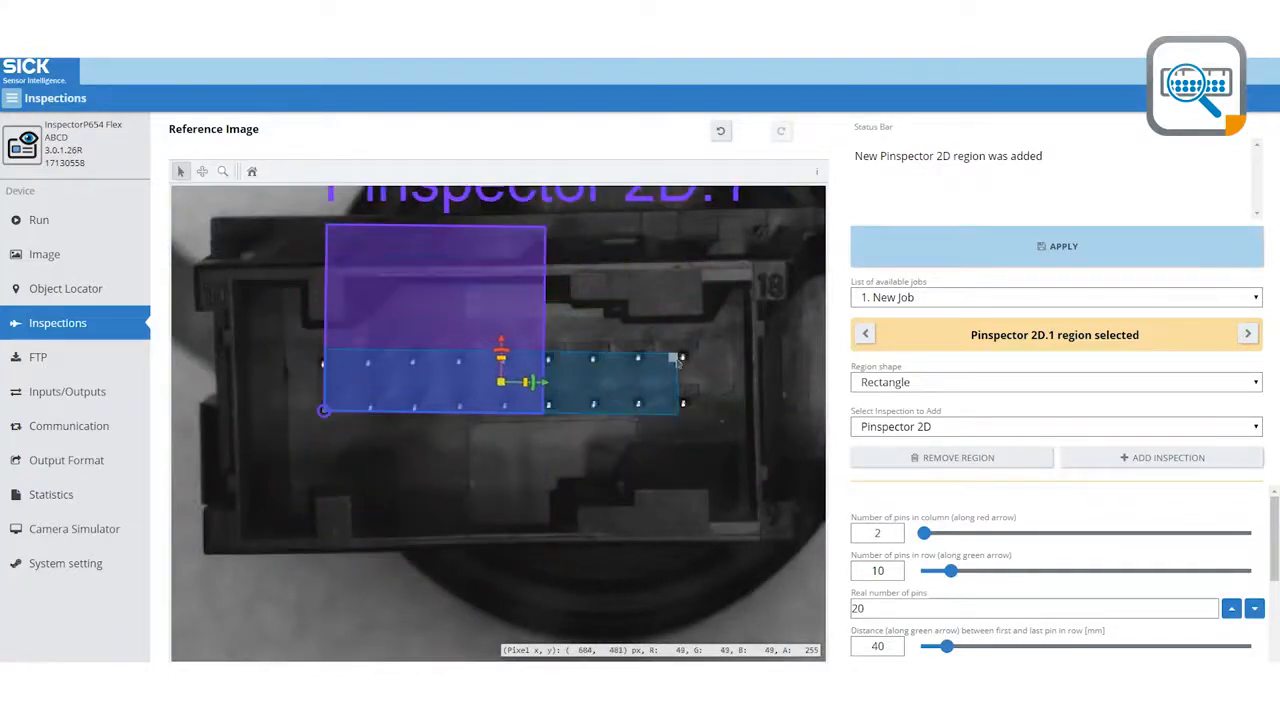
- Add a Pinspector 2D region over the pins with 2 per column, 10 per row, distance 40
{"action": "left_click", "coordinate": [40, 218]}
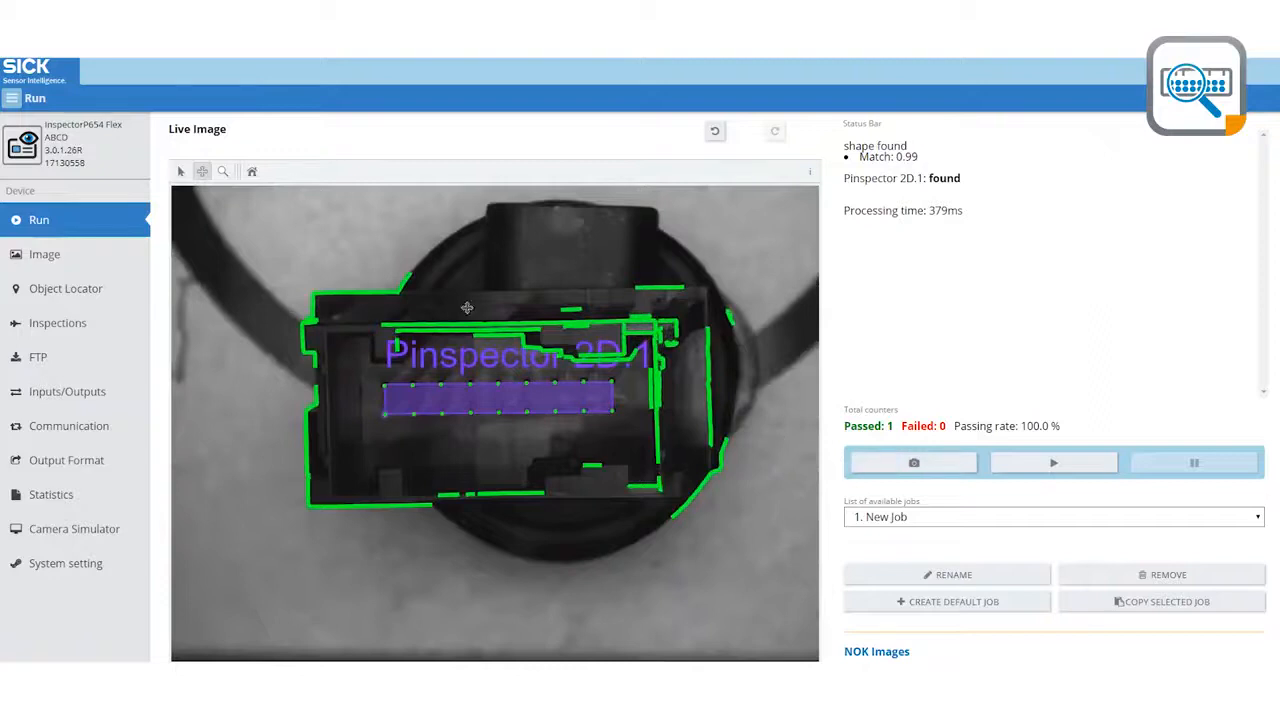